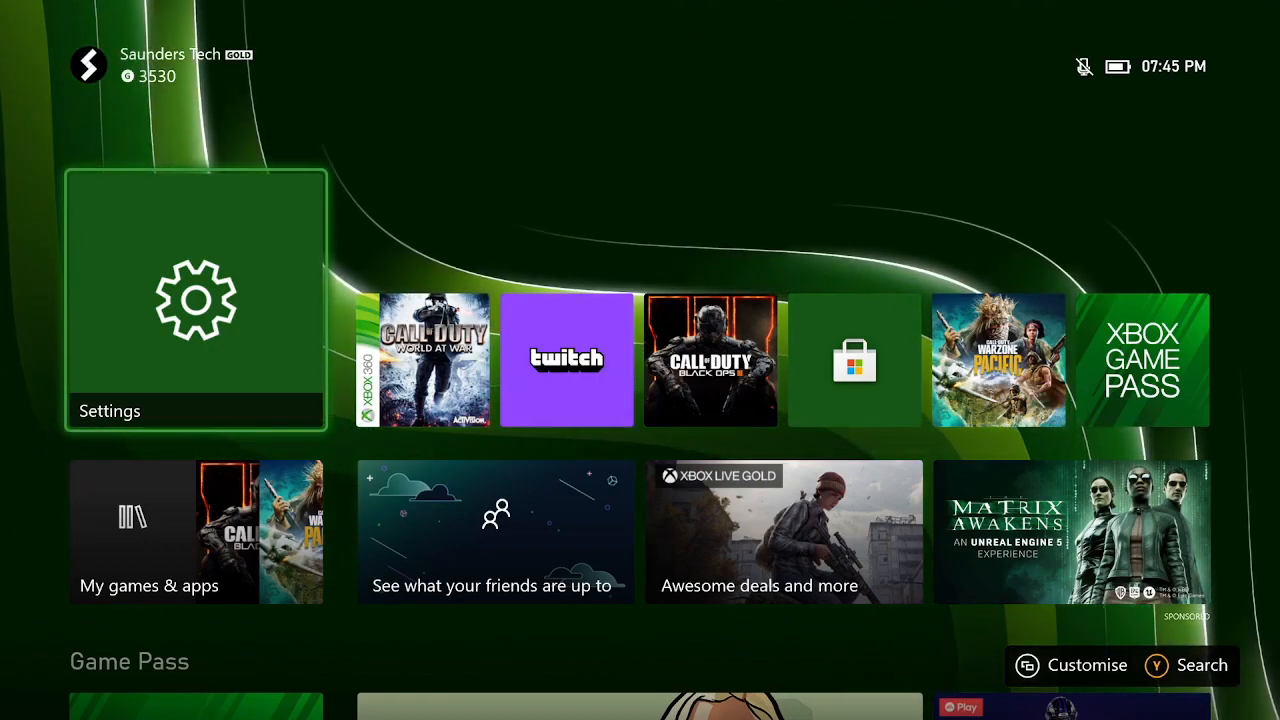
# Step: Open the console Settings on the General page from the Home screen
pyautogui.click(196, 298)
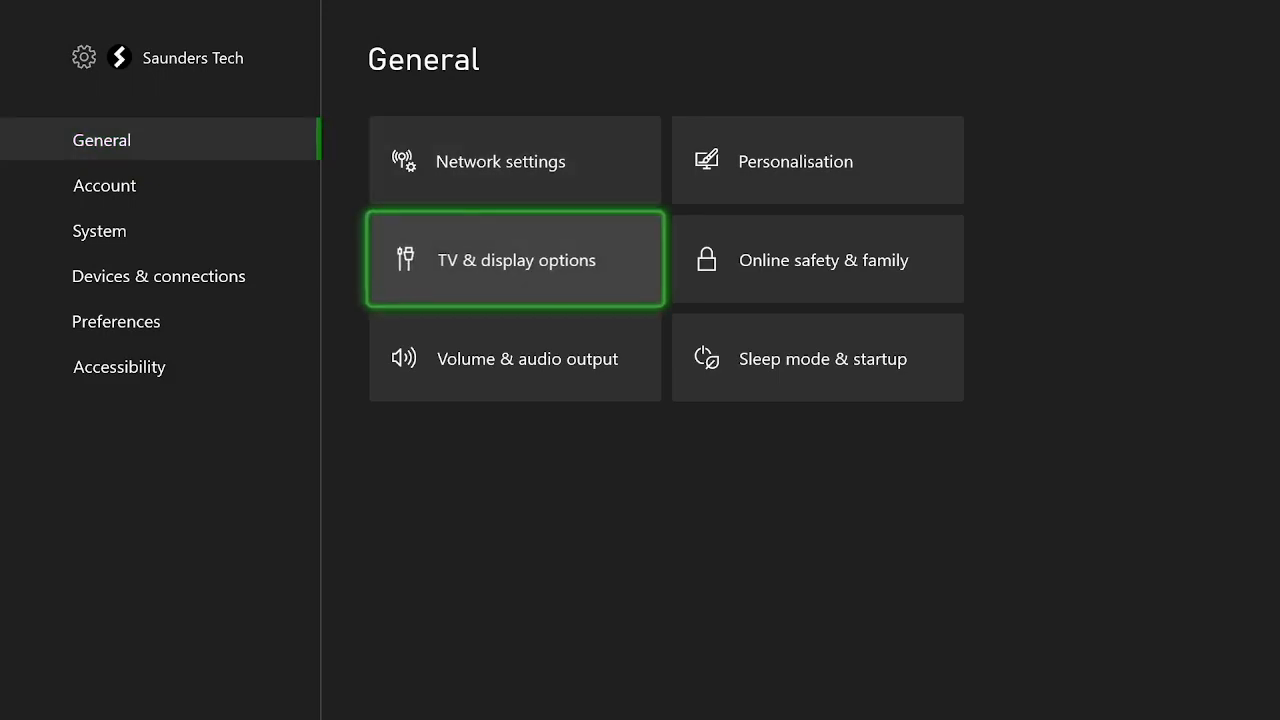
# Step: Open TV & display options and expand Resolution to show 4K UHD, 1080p and 720p
pyautogui.click(514, 260)
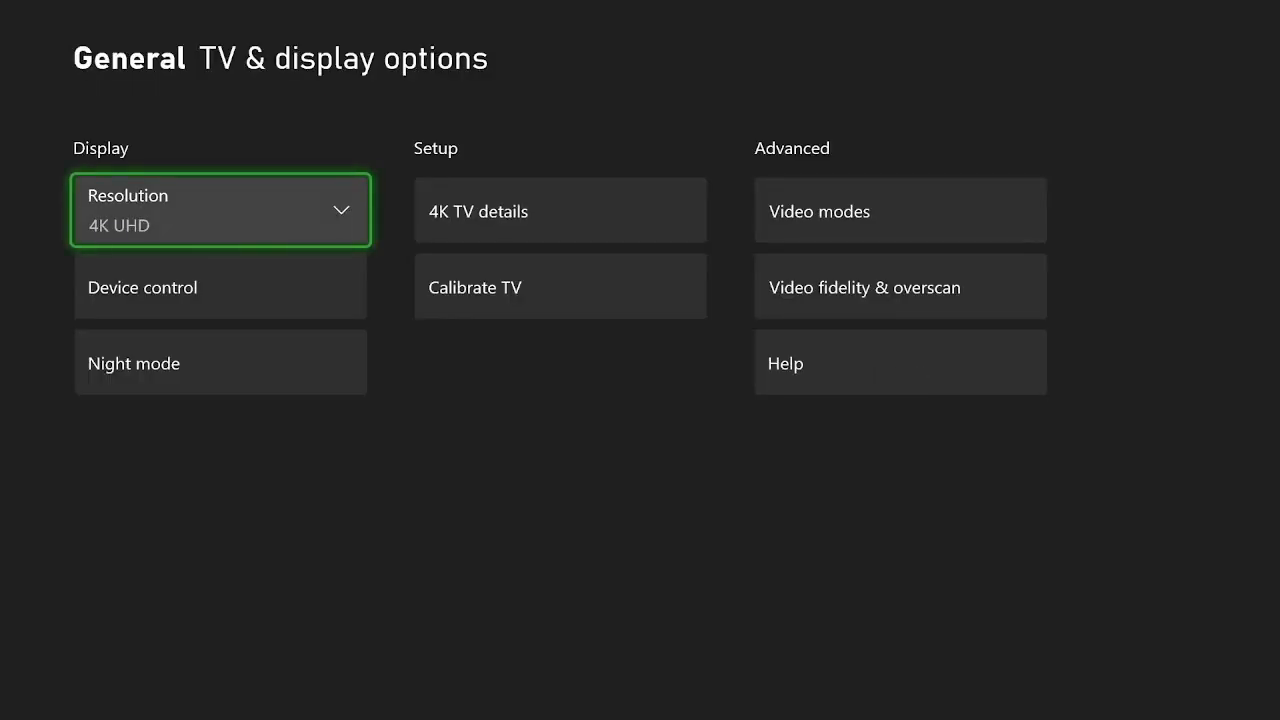
pyautogui.click(220, 210)
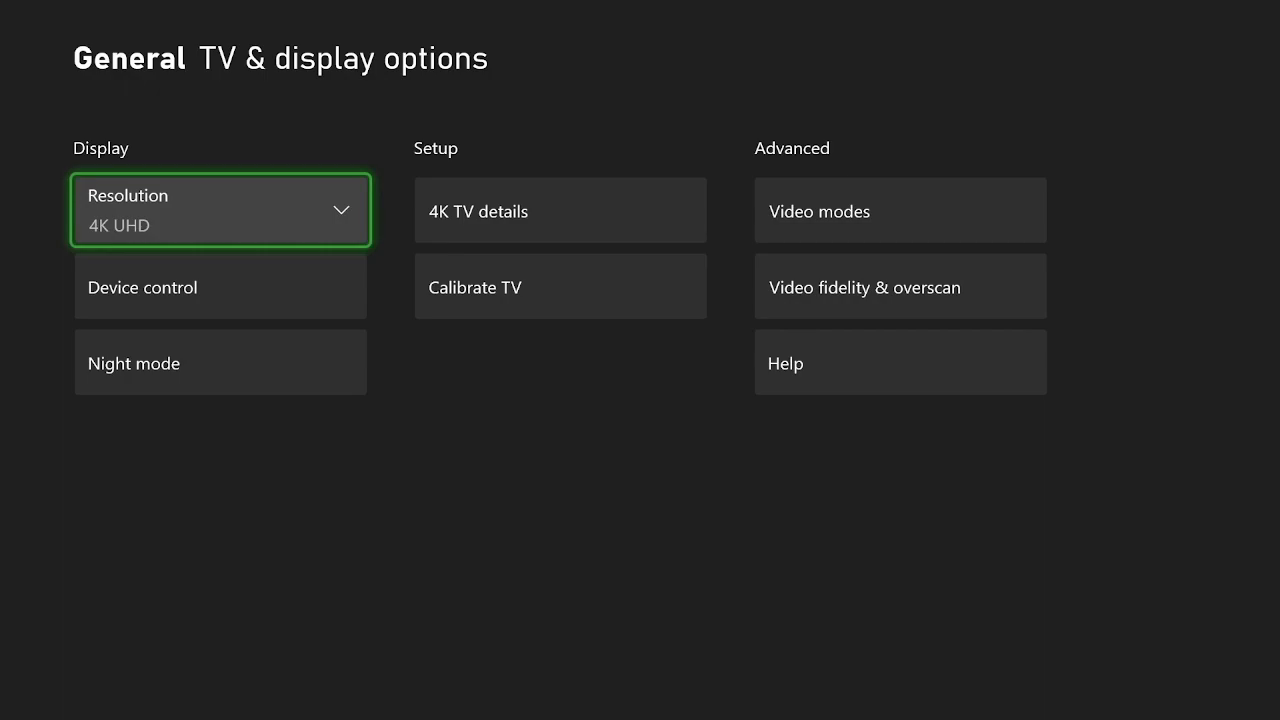
pyautogui.click(220, 210)
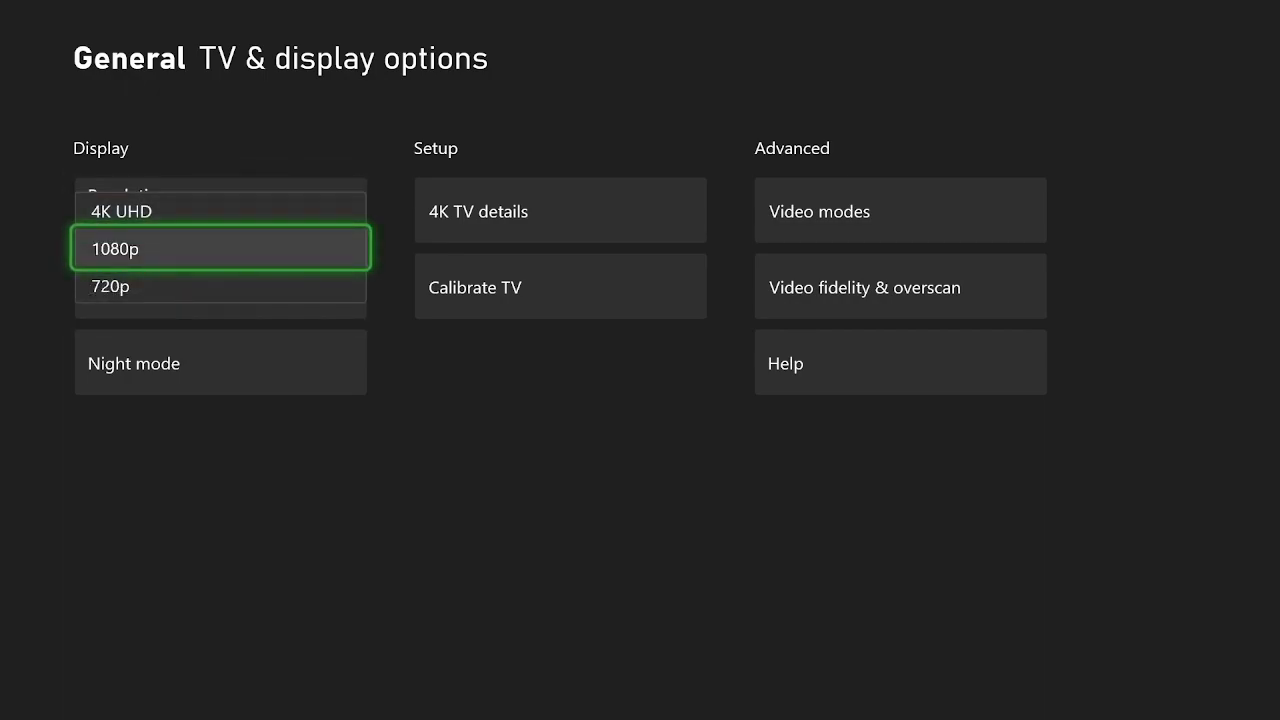